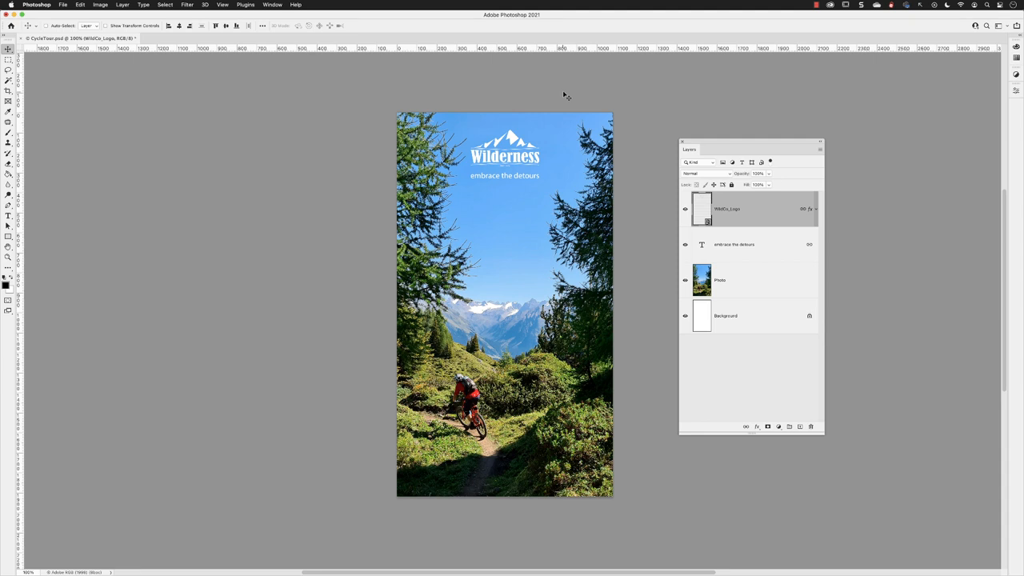
pyautogui.moveTo(771, 232)
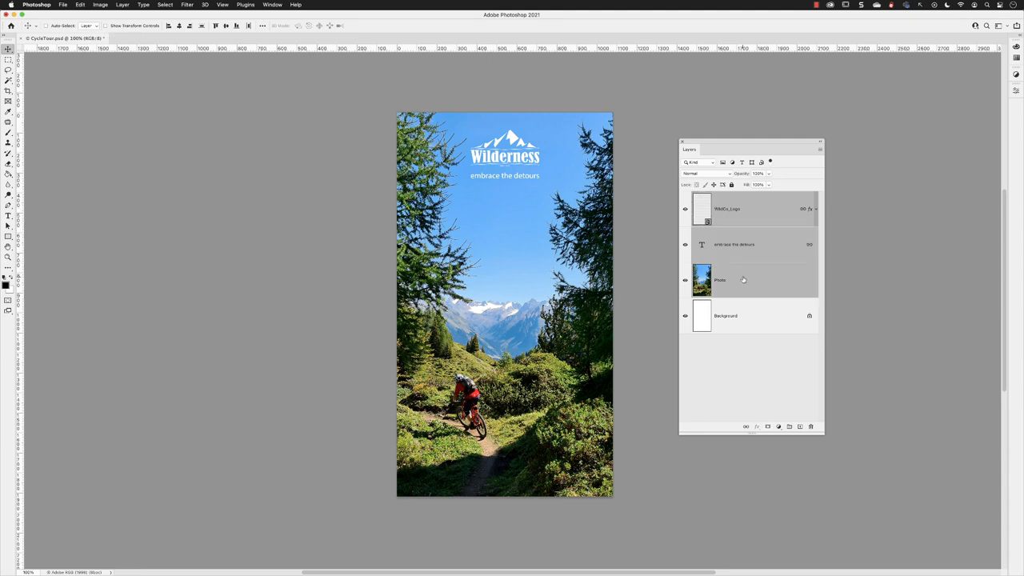
# Step: Bring up the context menu for the selected logo, text and photo layers
pyautogui.click(819, 150)
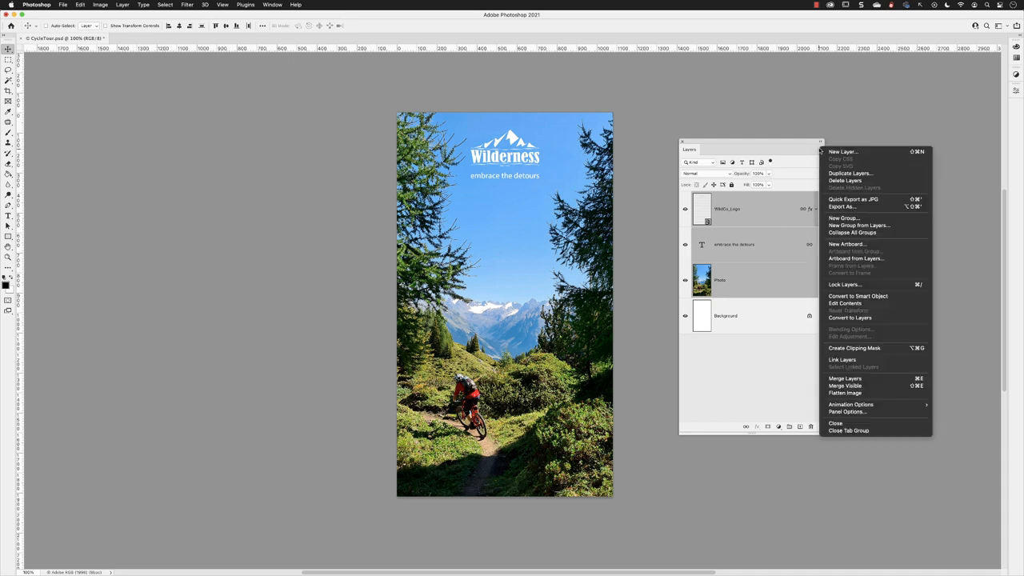
pyautogui.moveTo(841, 207)
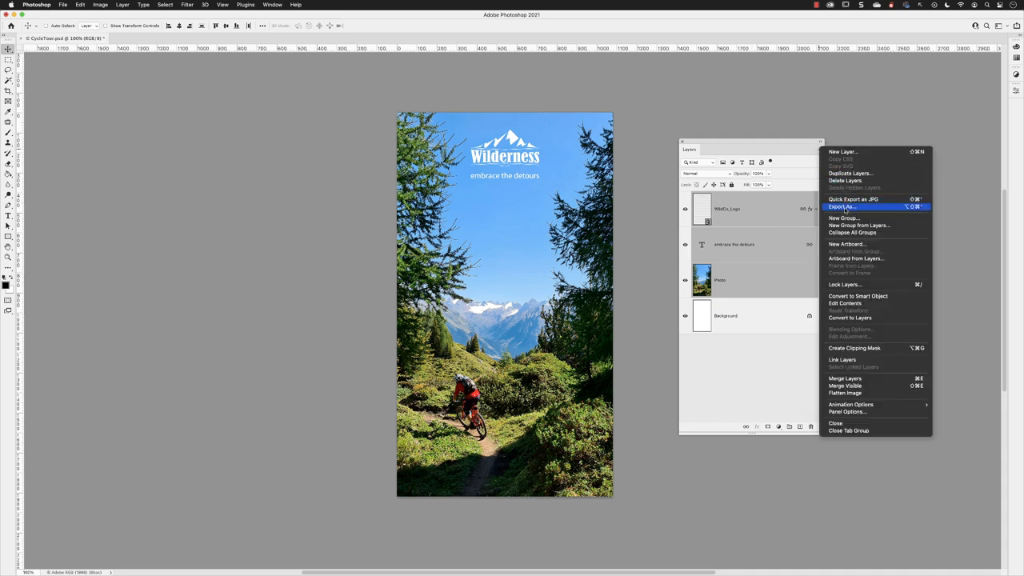
# Step: Start Export As for the three layers and preview the embrace the detours layer
pyautogui.click(841, 206)
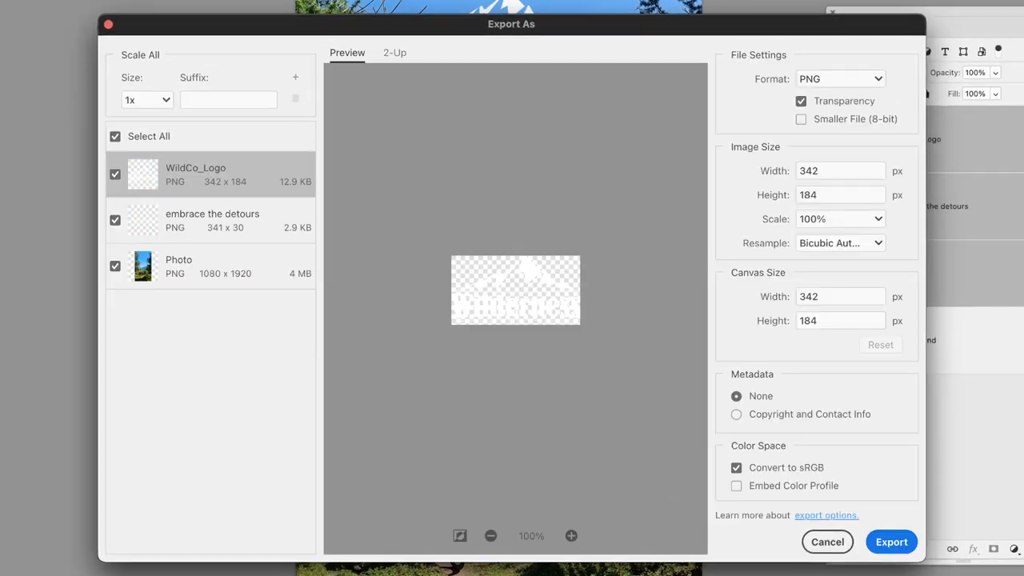
pyautogui.moveTo(198, 316)
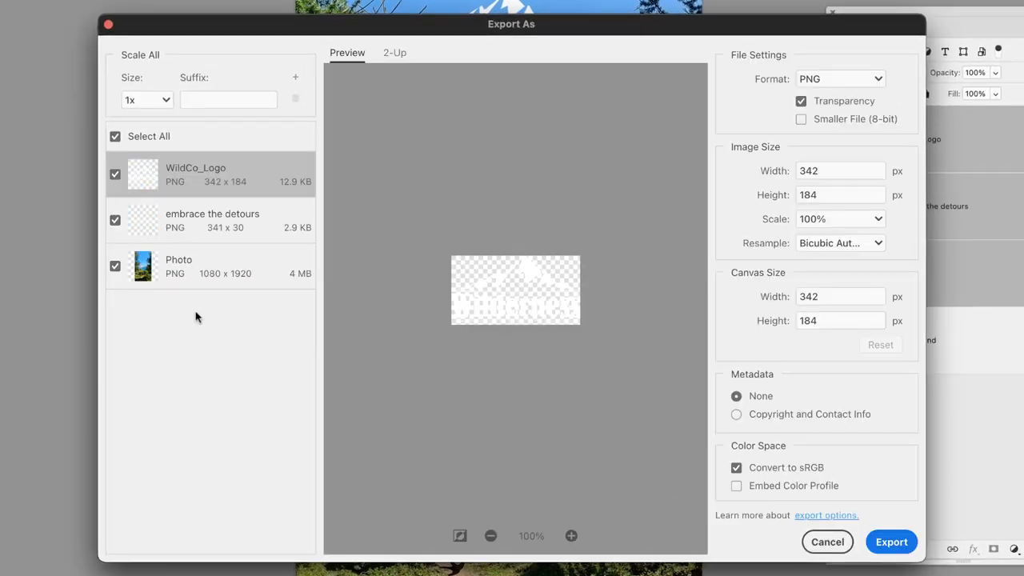
pyautogui.moveTo(198, 180)
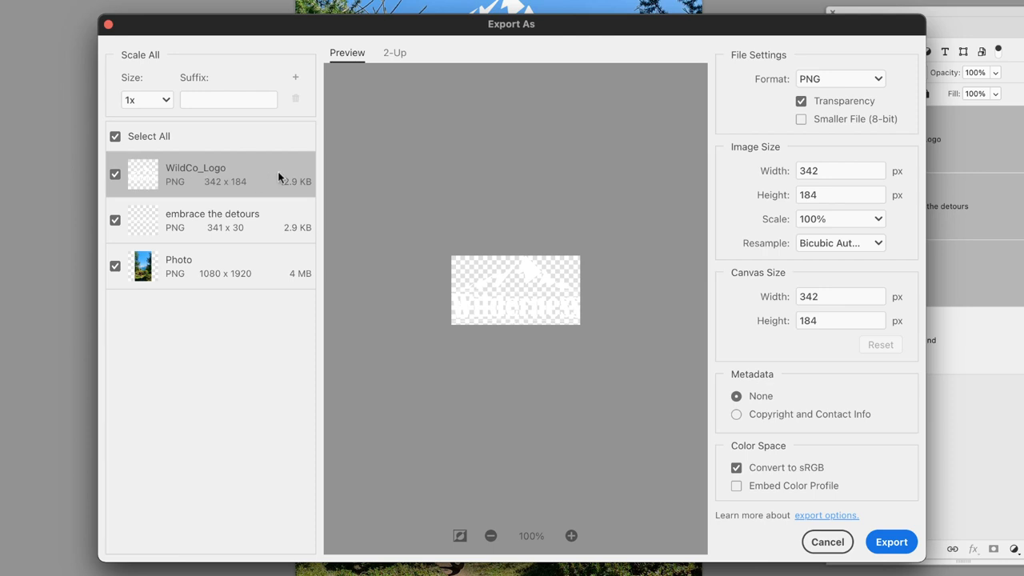
pyautogui.click(211, 220)
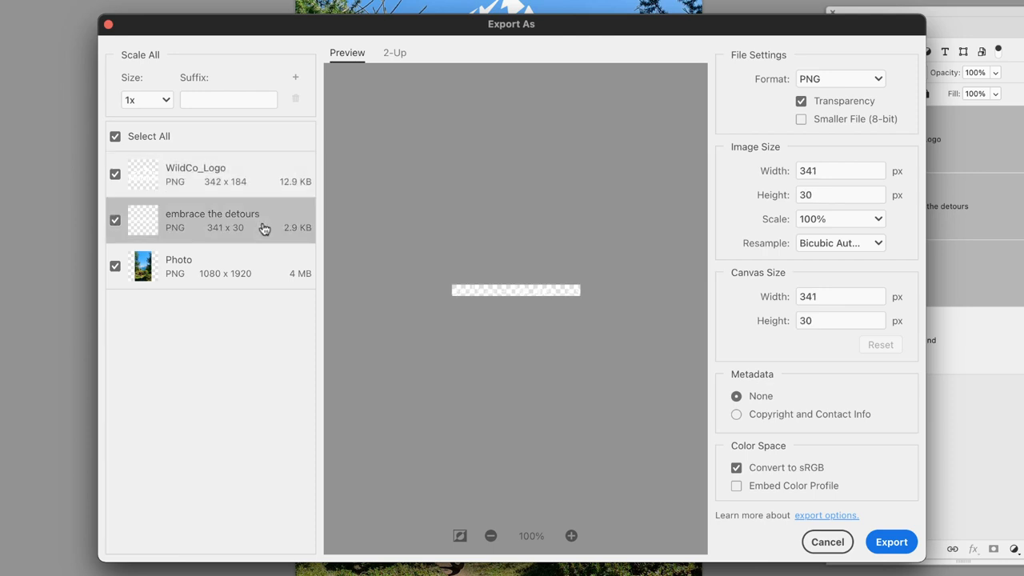
pyautogui.moveTo(248, 263)
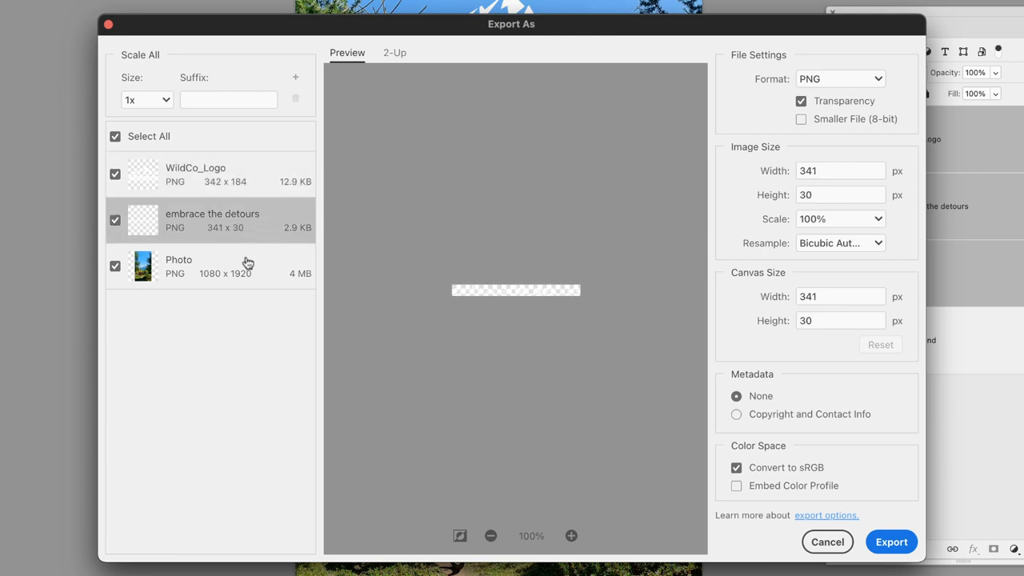
# Step: Set the Photo layer to JPG at 60% quality with copyright and contact metadata
pyautogui.click(180, 266)
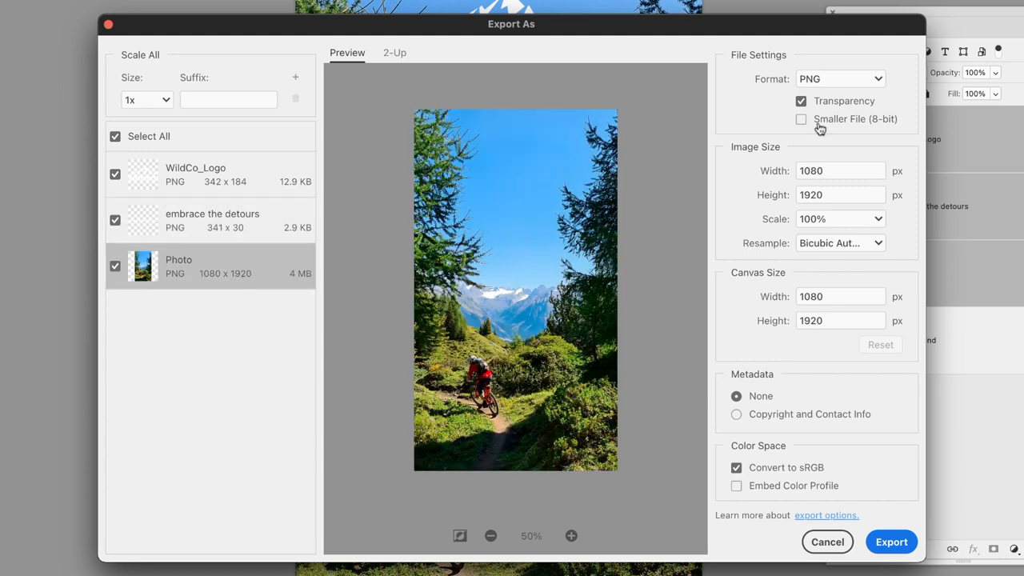
pyautogui.click(840, 78)
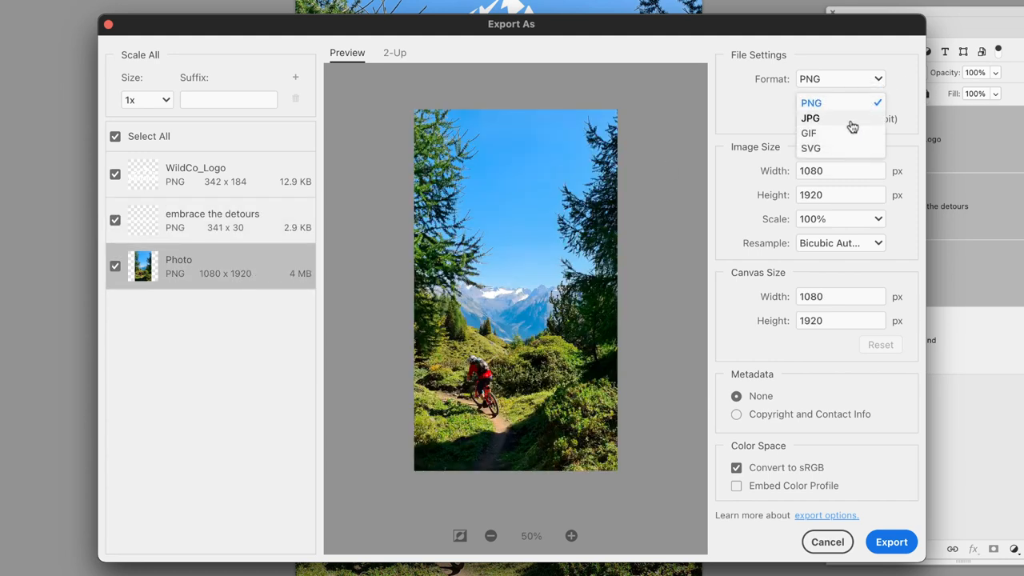
pyautogui.click(809, 118)
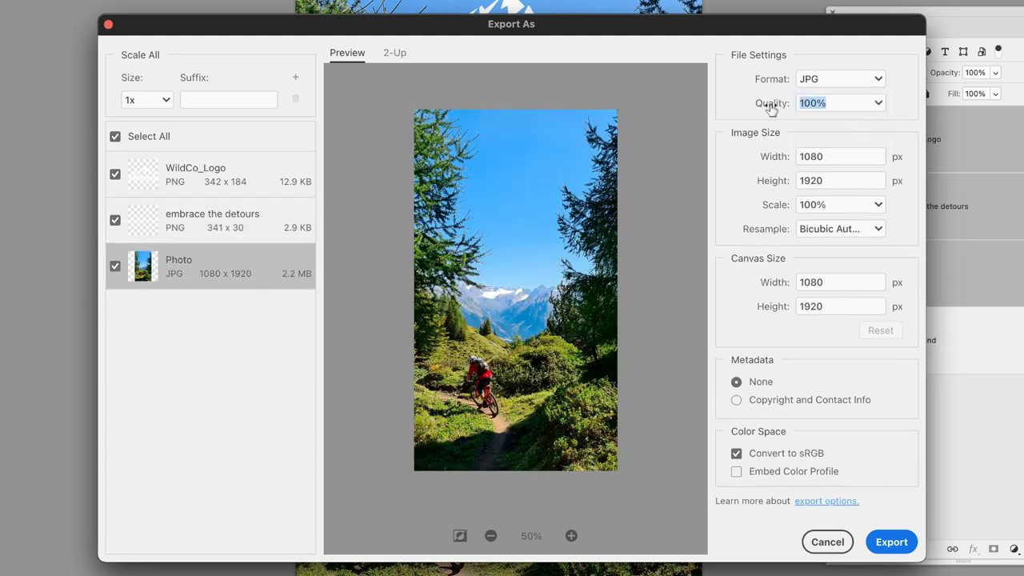
pyautogui.write('60')
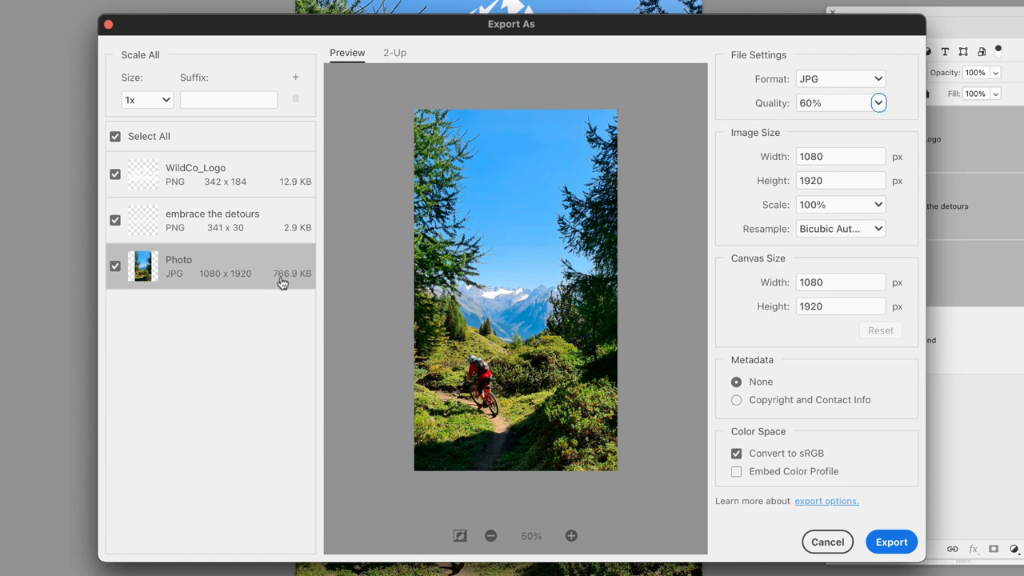
pyautogui.moveTo(765, 360)
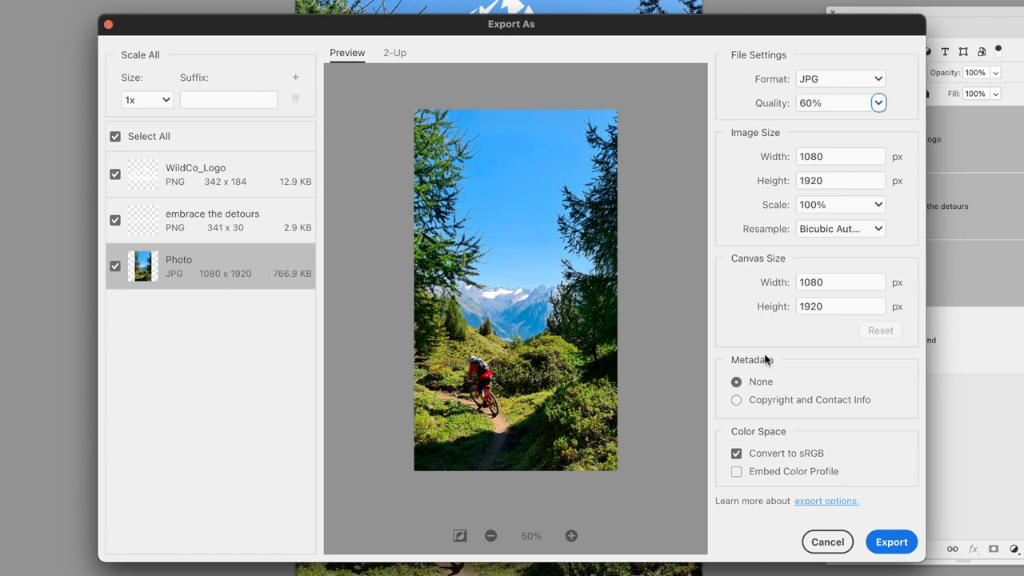
pyautogui.click(736, 400)
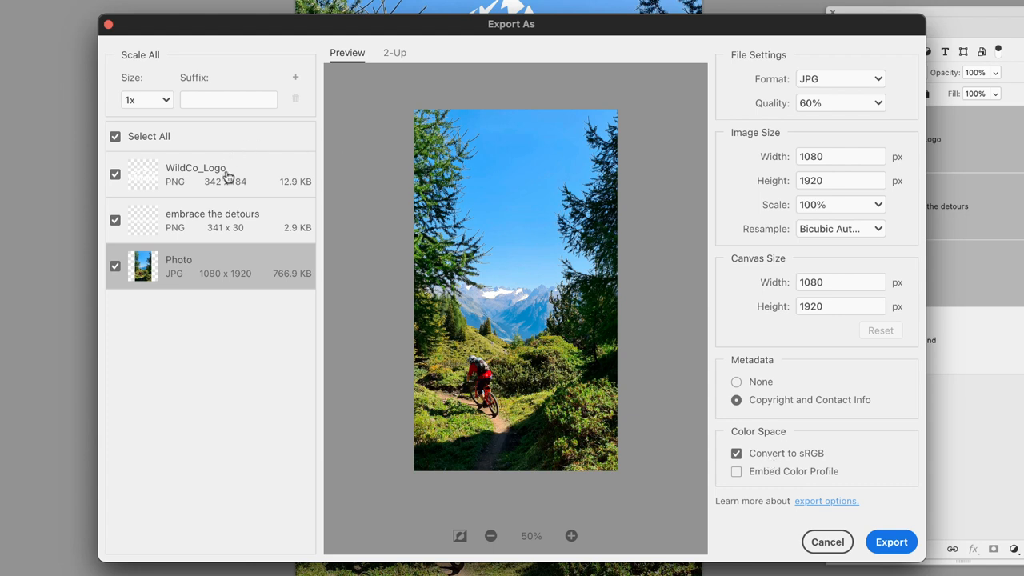
pyautogui.click(195, 174)
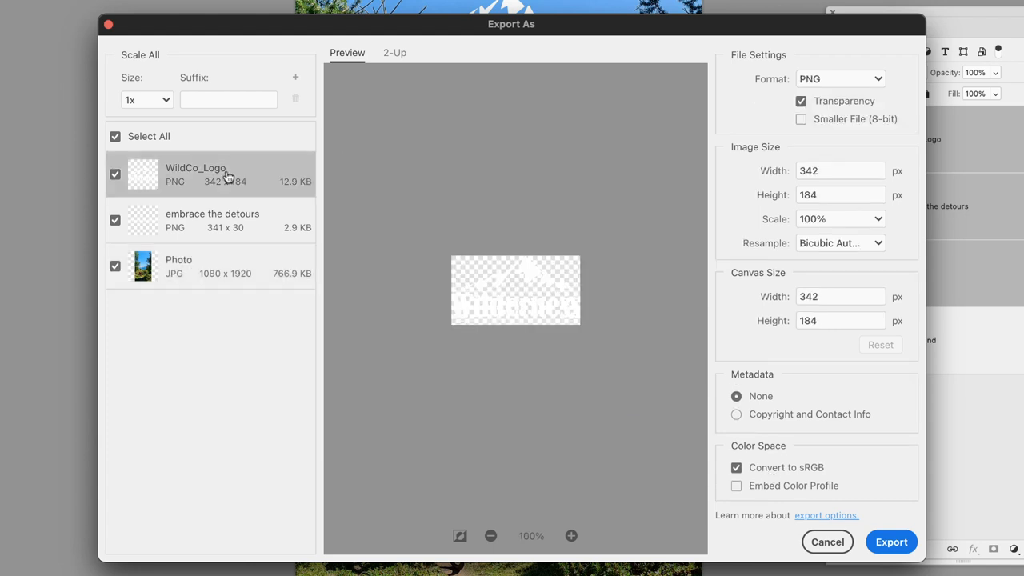
pyautogui.moveTo(224, 224)
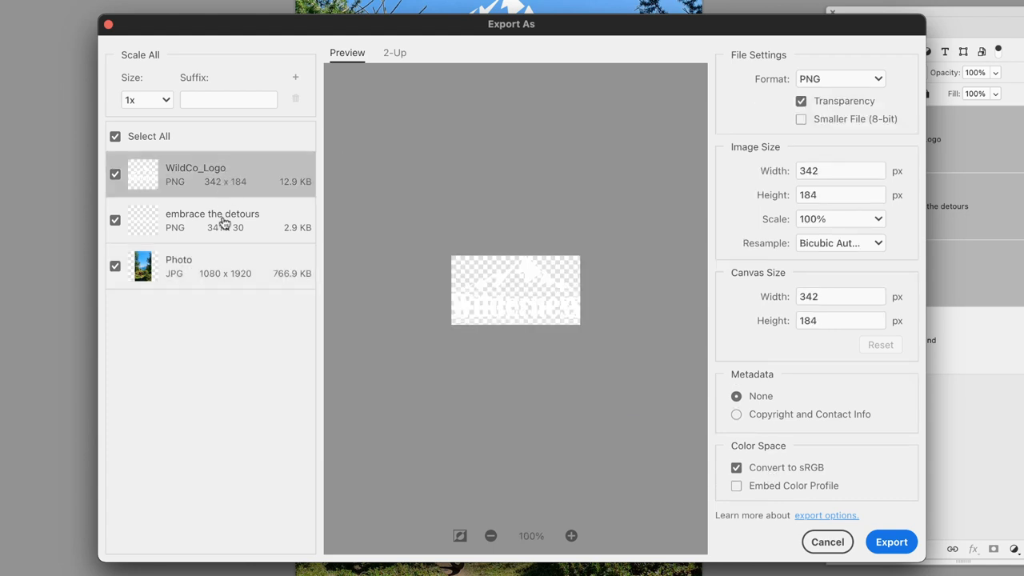
pyautogui.click(212, 221)
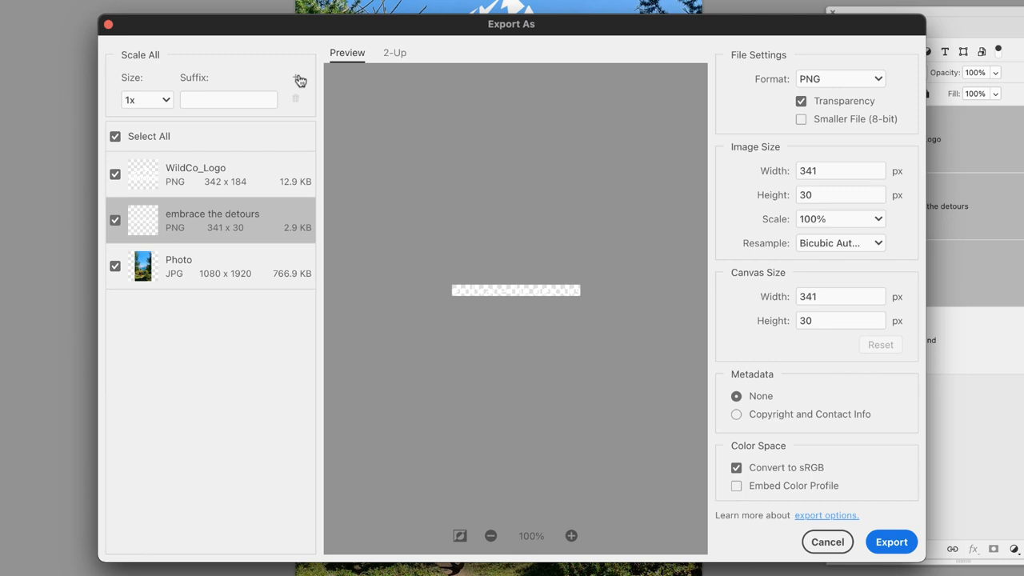
# Step: Add 0.5x and 0.75x export sizes alongside 1x for all layers
pyautogui.click(299, 80)
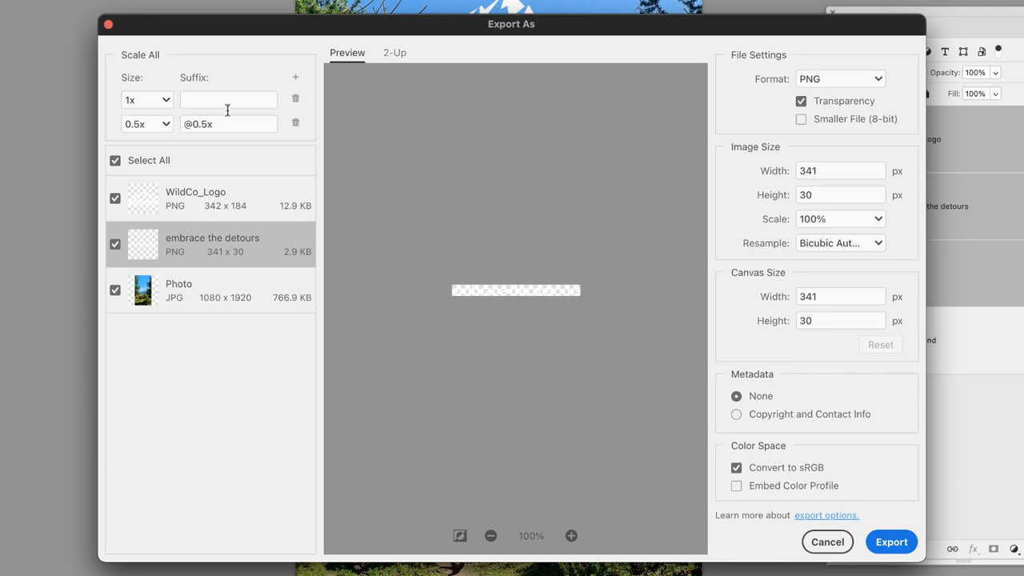
pyautogui.click(295, 77)
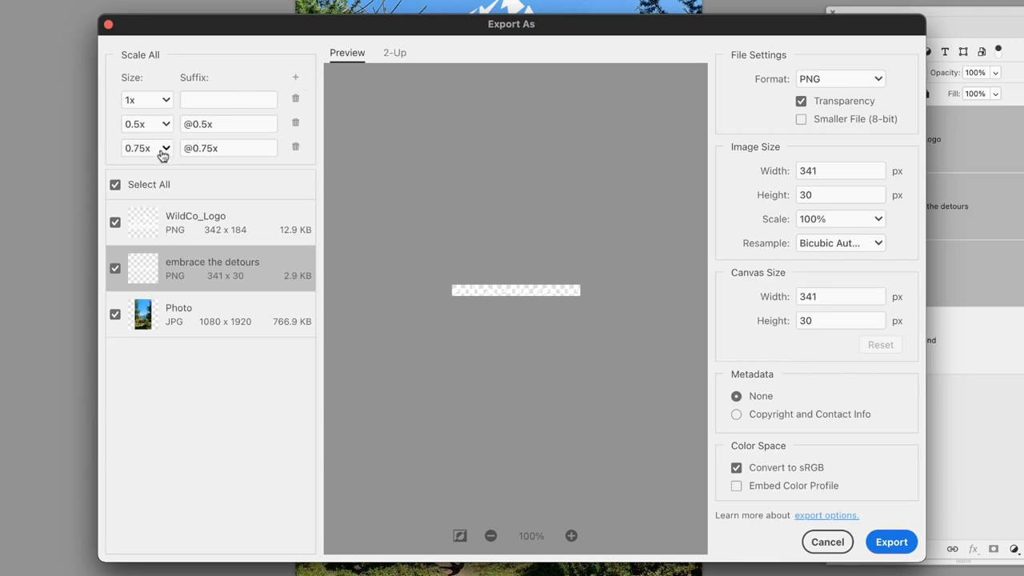
pyautogui.click(167, 148)
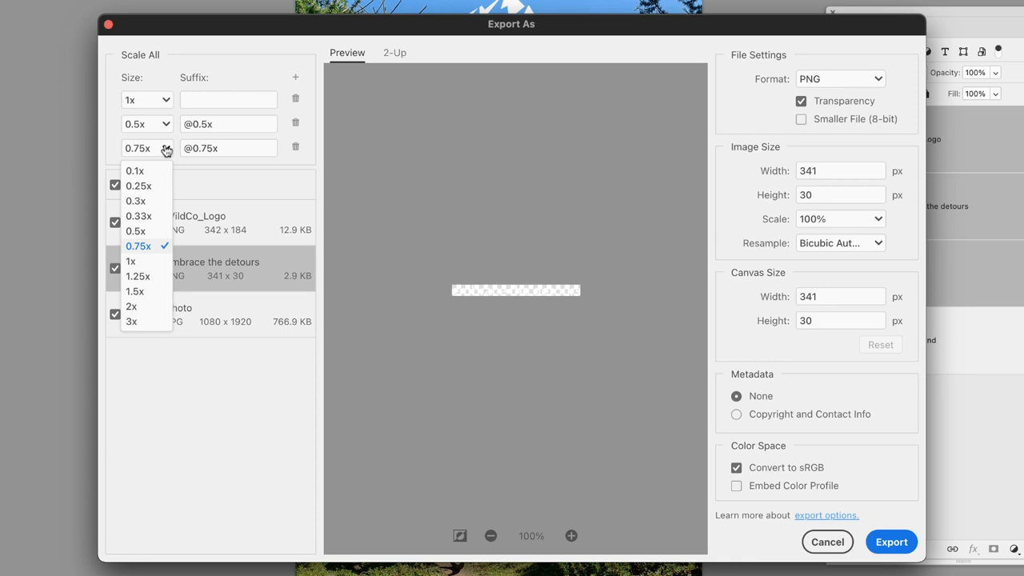
pyautogui.moveTo(266, 64)
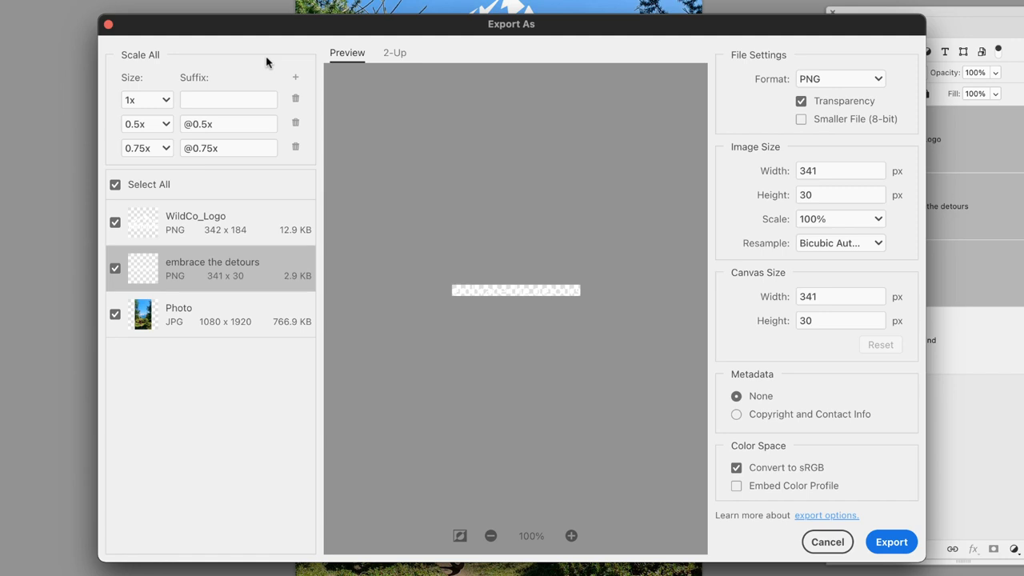
# Step: Export into a newly created Layers folder inside the Output folder
pyautogui.click(891, 540)
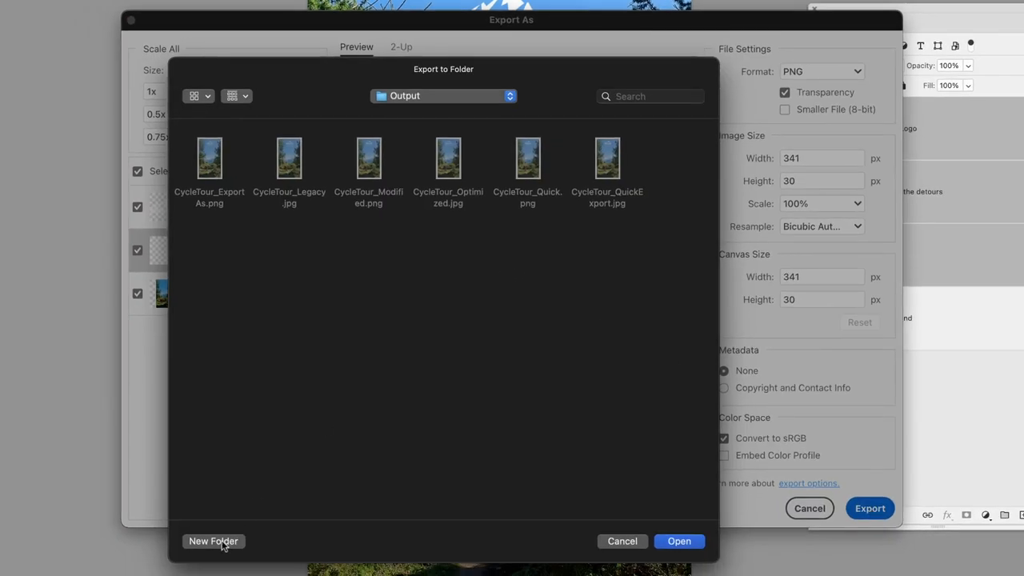
pyautogui.click(213, 541)
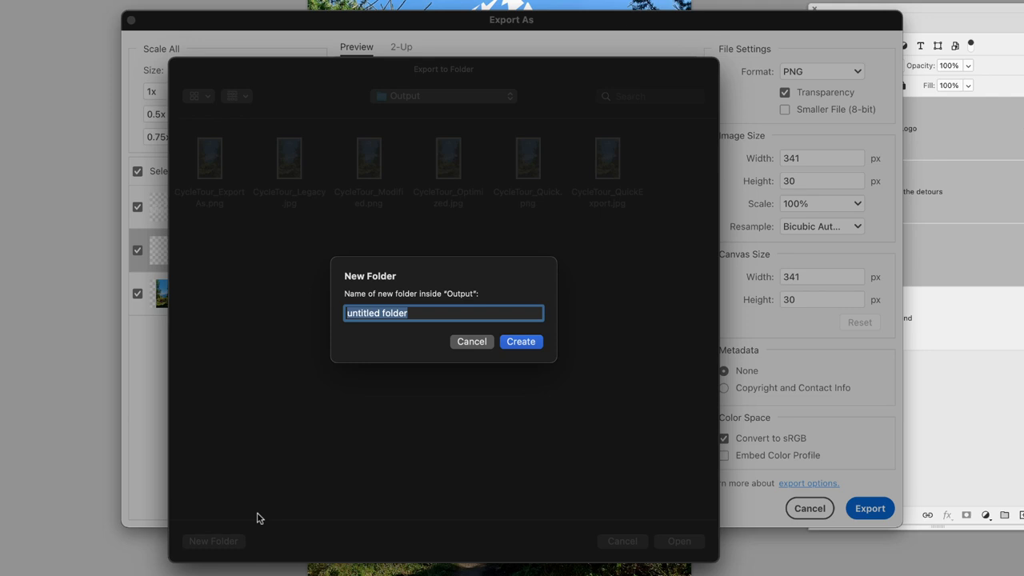
pyautogui.write('Layers')
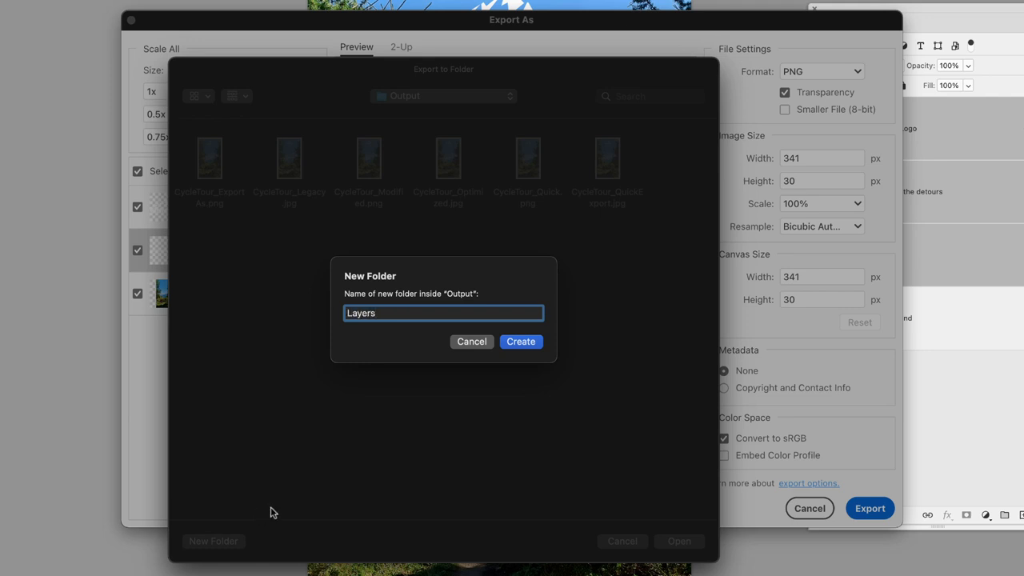
pyautogui.click(520, 343)
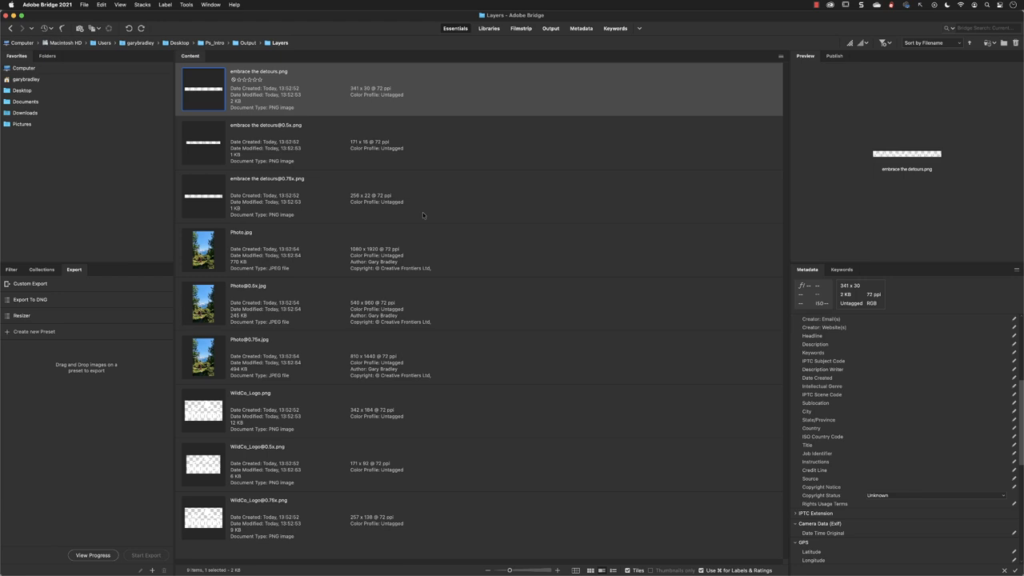
pyautogui.moveTo(421, 253)
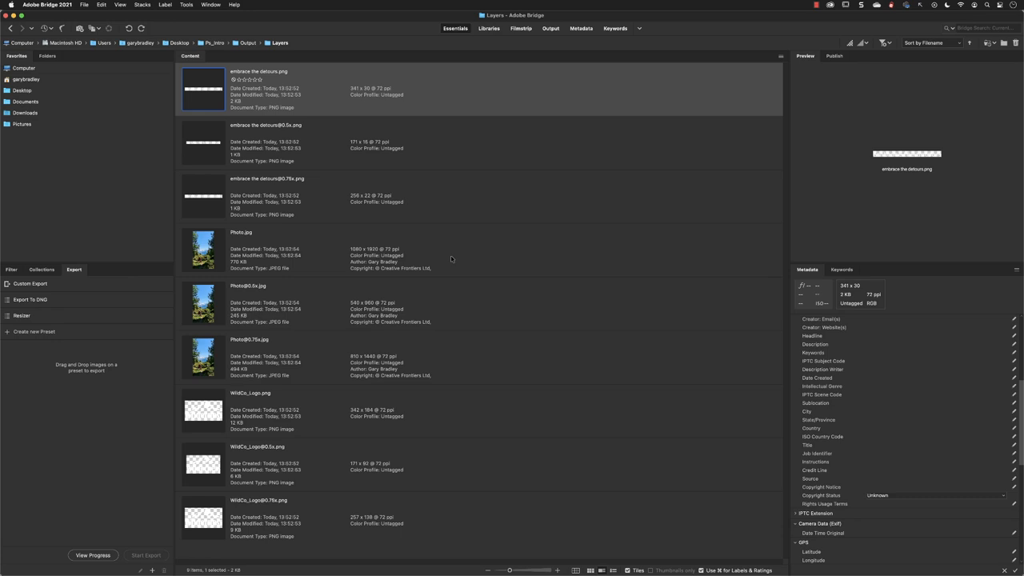
pyautogui.moveTo(447, 365)
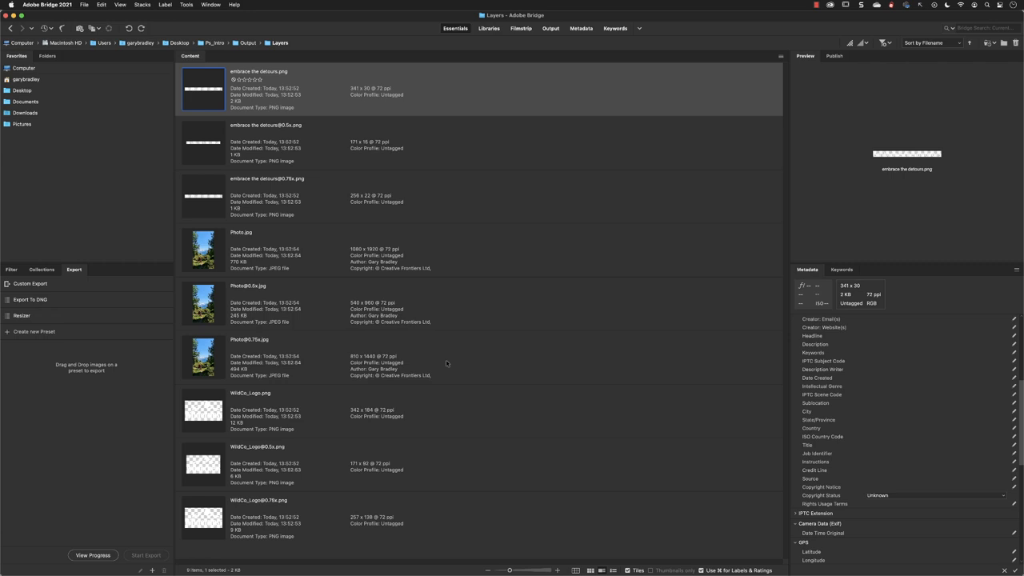